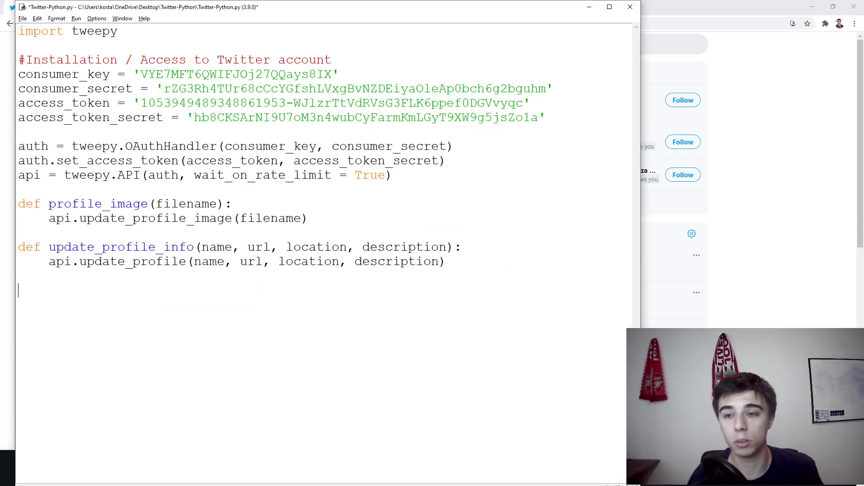
Step: Define post_tweet(text) with a body calling api.update_status(text)
type("def post")
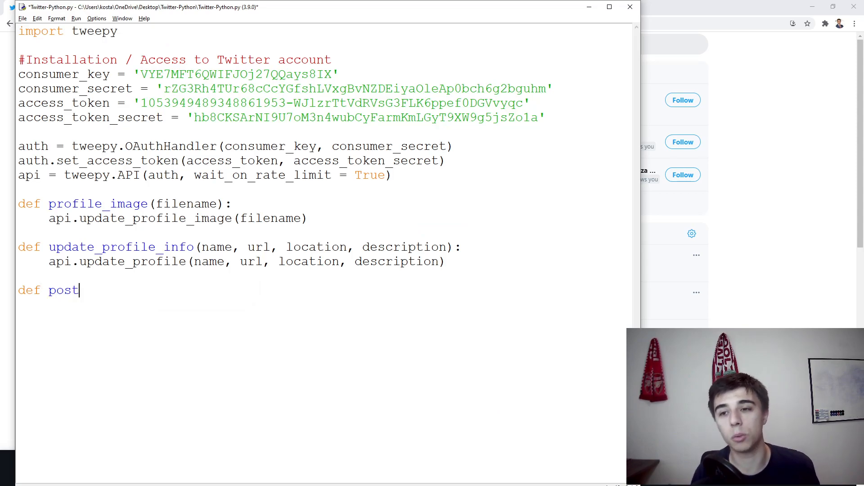
type("_tweet()")
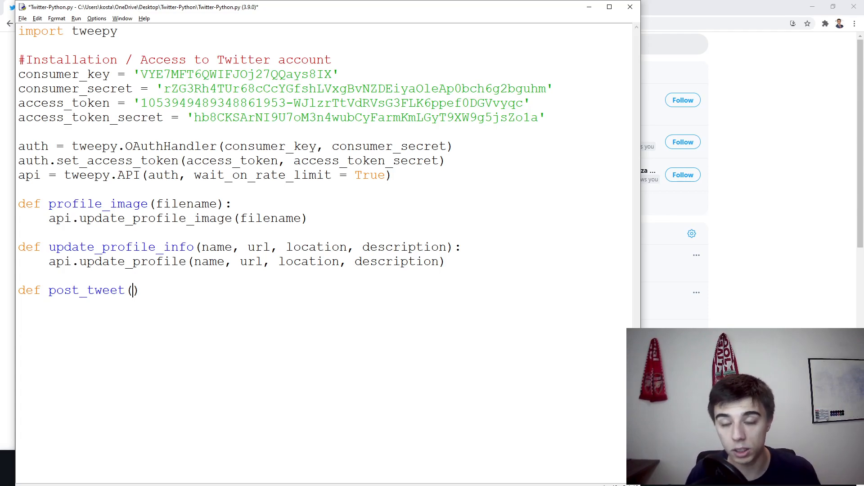
type("text")
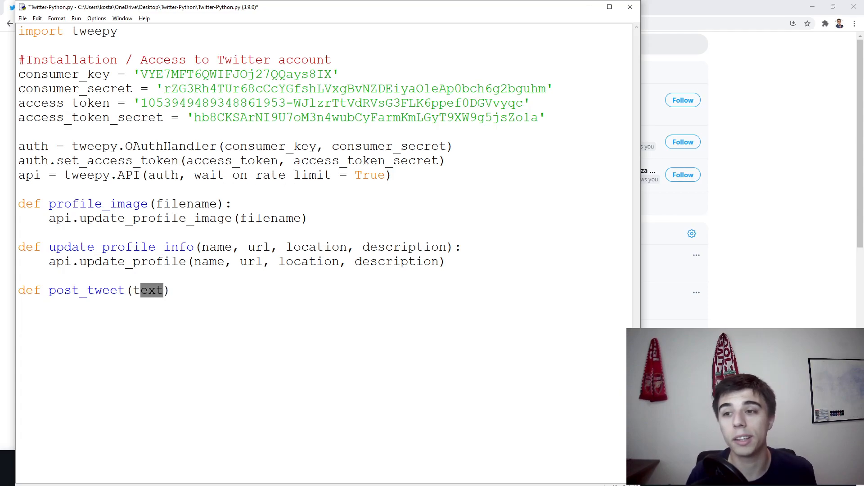
type(":")
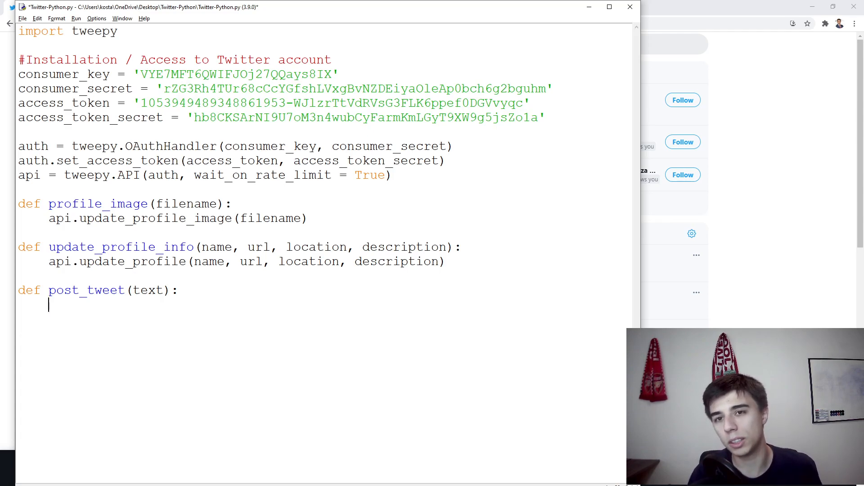
type("api")
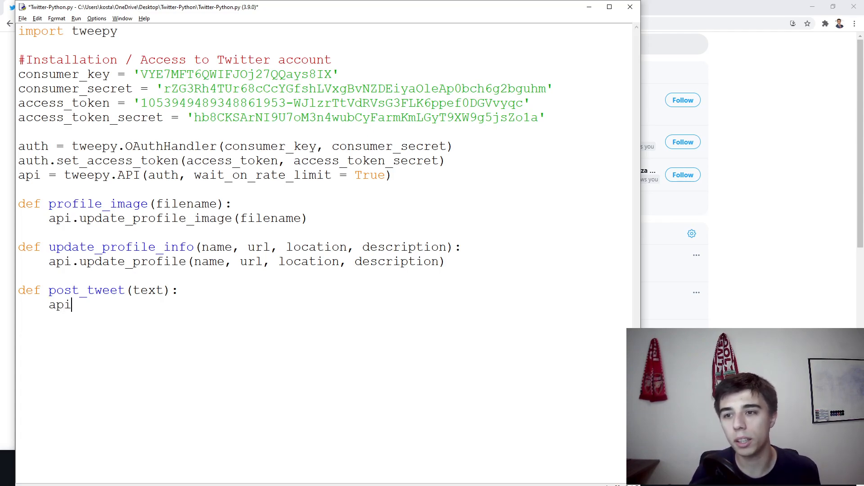
type(".update_st")
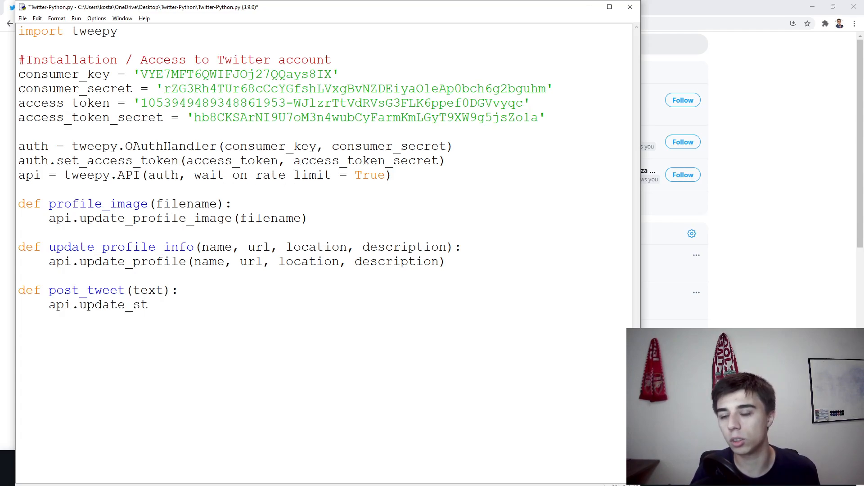
type("atus(tex)")
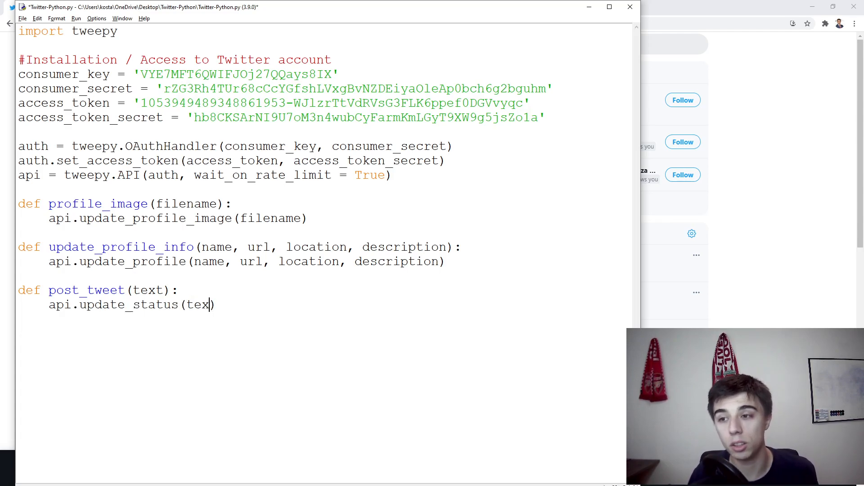
type("t")
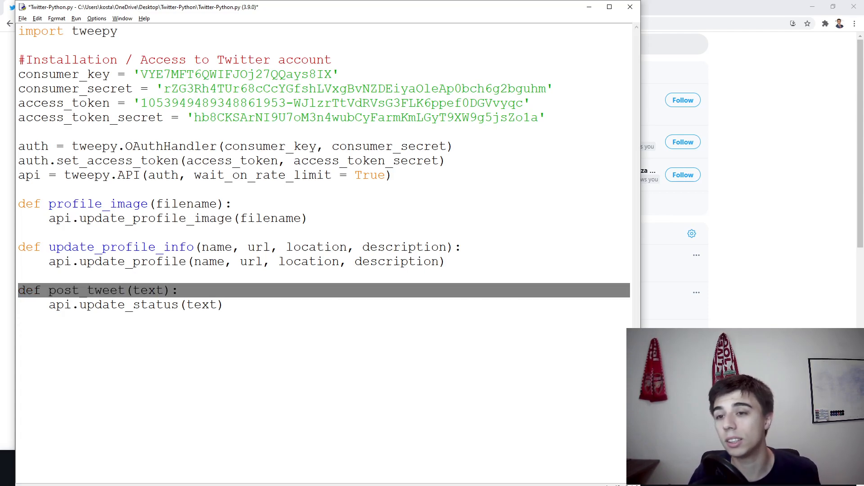
left_click(238, 291)
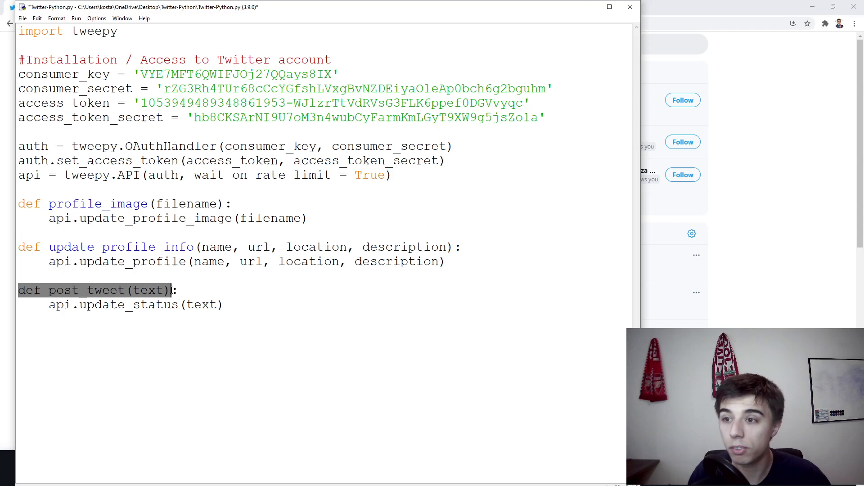
left_click(228, 305)
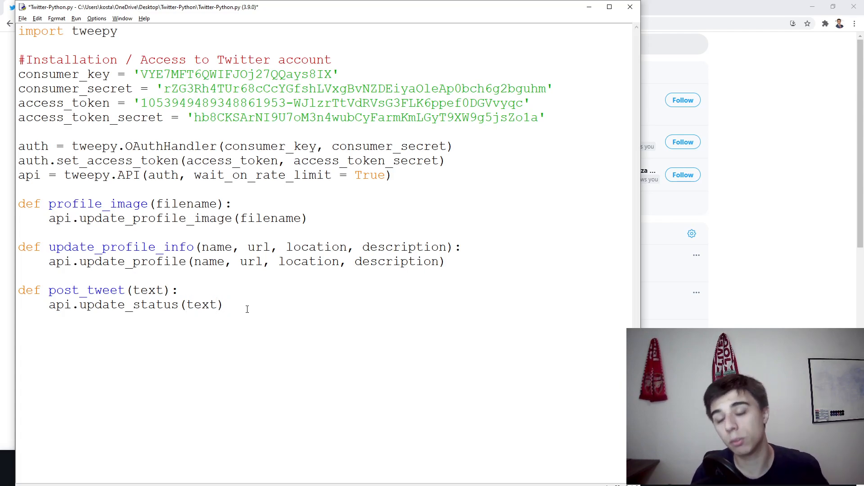
Step: Add the call post_tweet('This is the first tweet ever! Well, maybe not ever.')
type("post_tweet()")
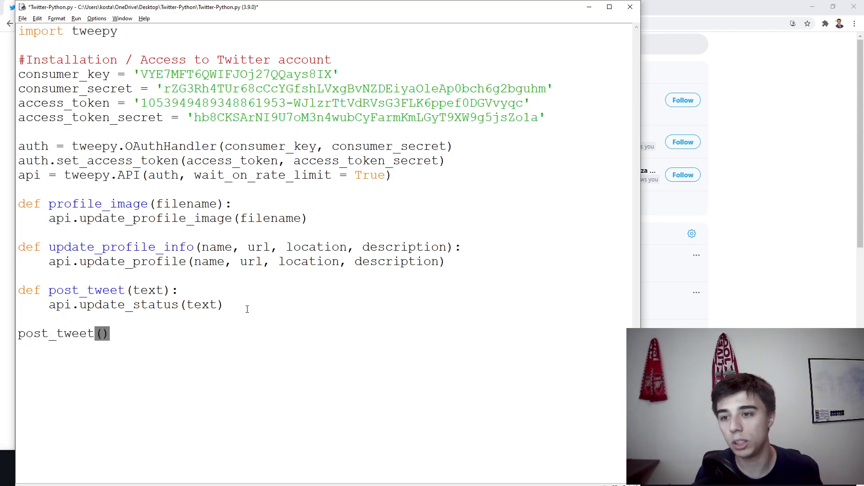
type("'This'")
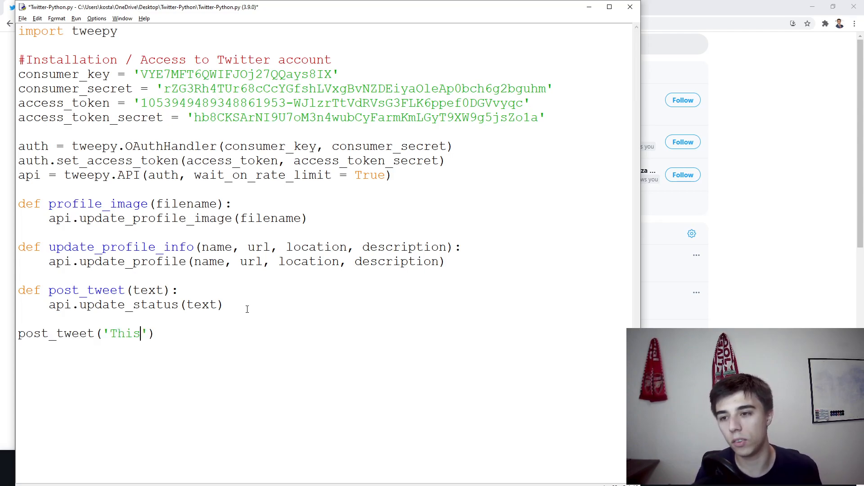
type("is the first tw")
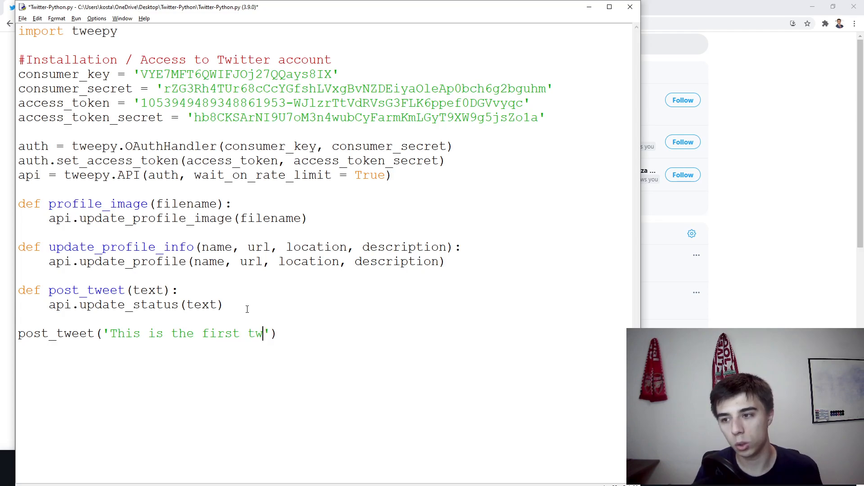
type("eet ever! W")
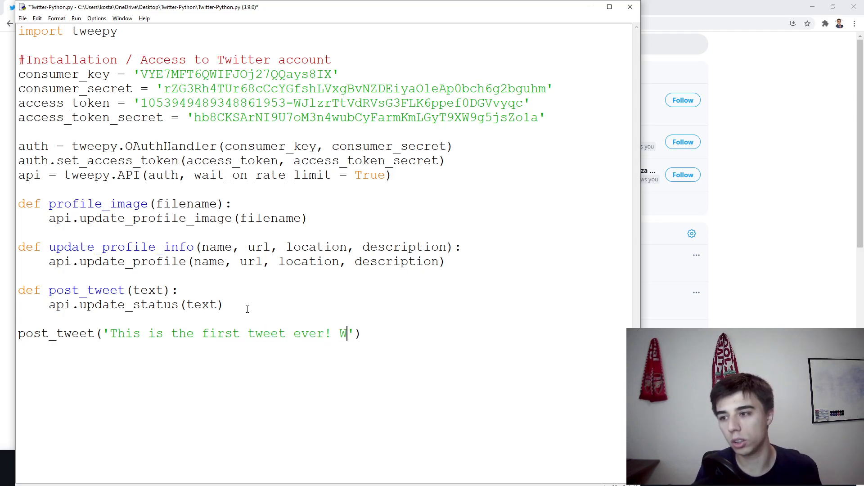
type("ell, maybe not ever.")
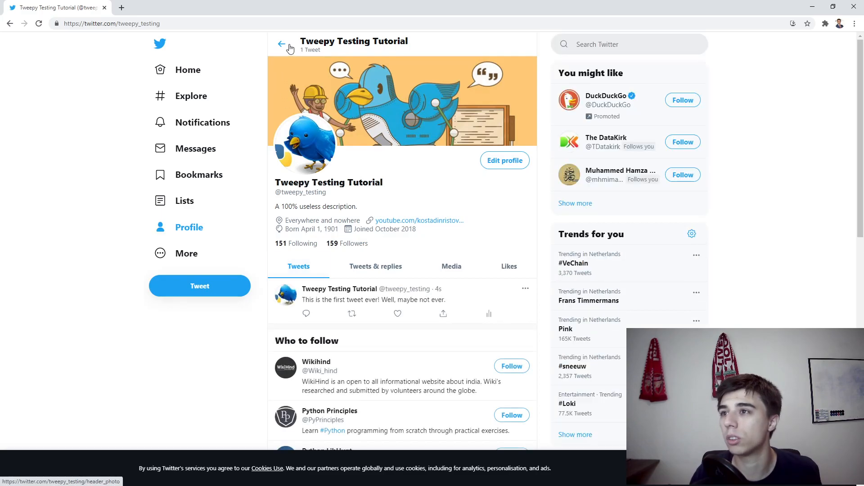
Step: Scroll the Twitter profile to view the newly posted tweet
scroll("down", 3)
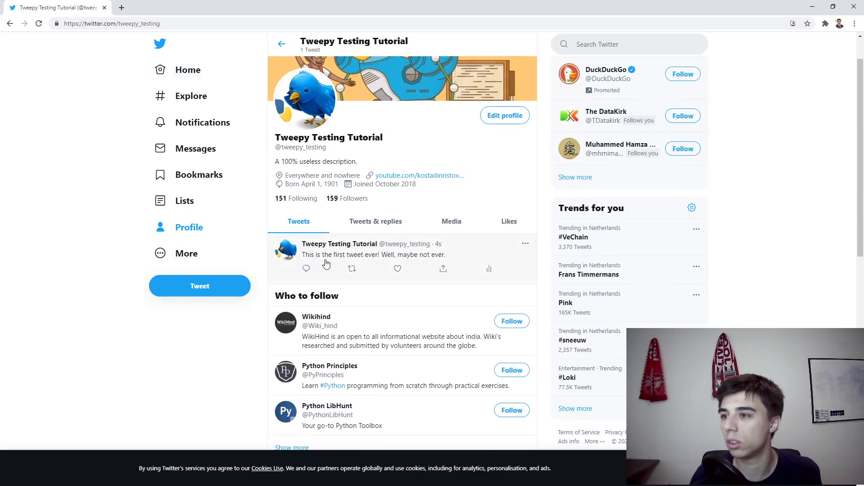
mouse_move(395, 283)
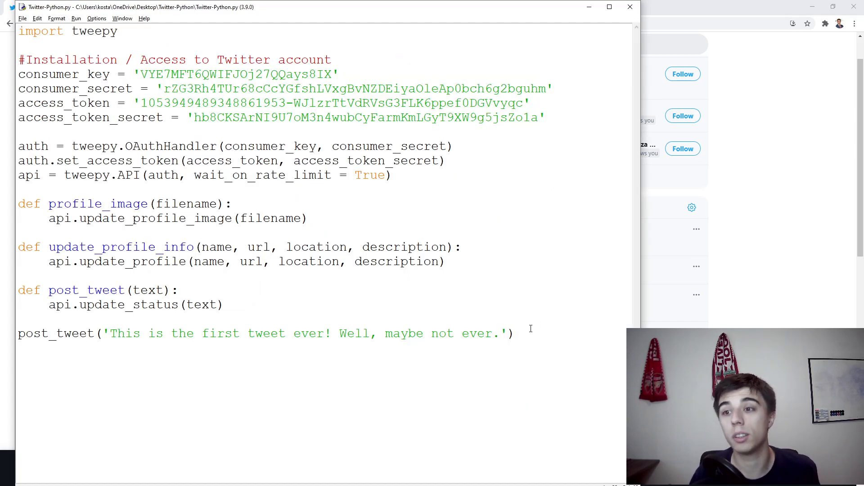
Step: Replace the post_tweet call line with a def upload_media(text, filename): header
triple_click(265, 334)
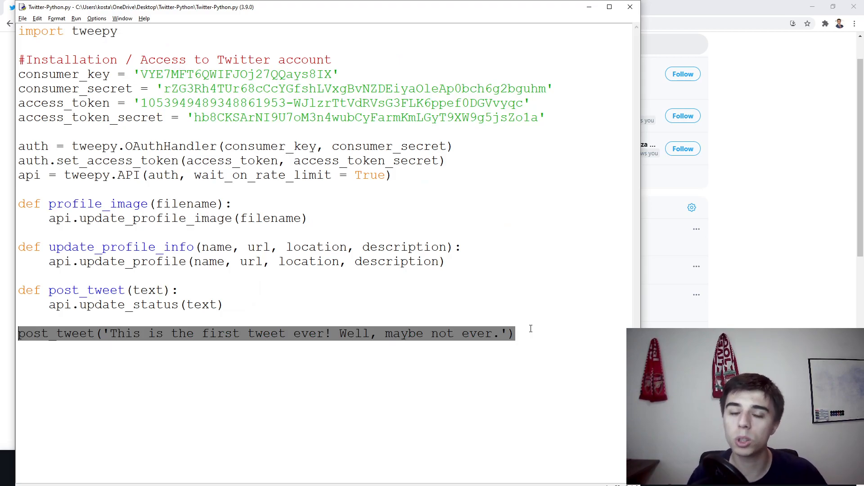
key("Delete")
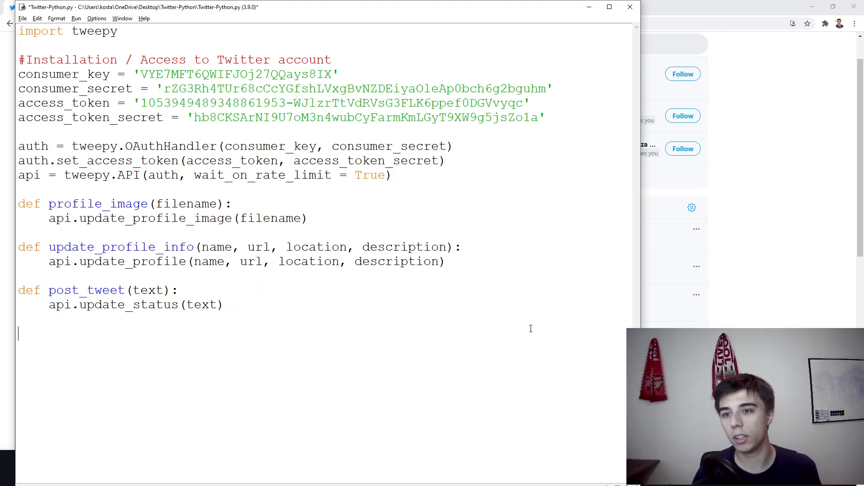
type("def upl")
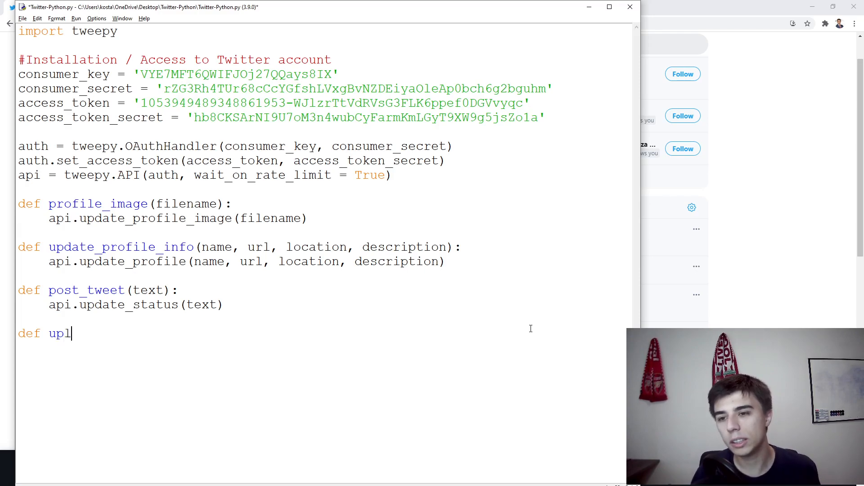
type("oad_mdew")
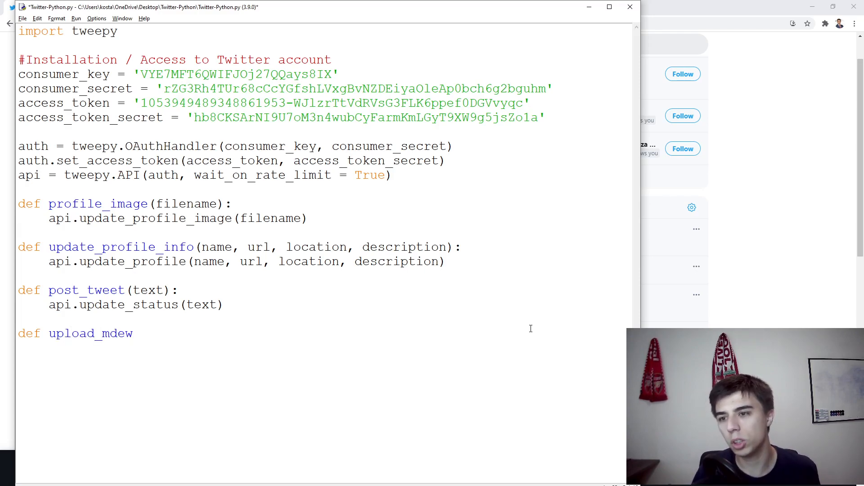
type("ia()")
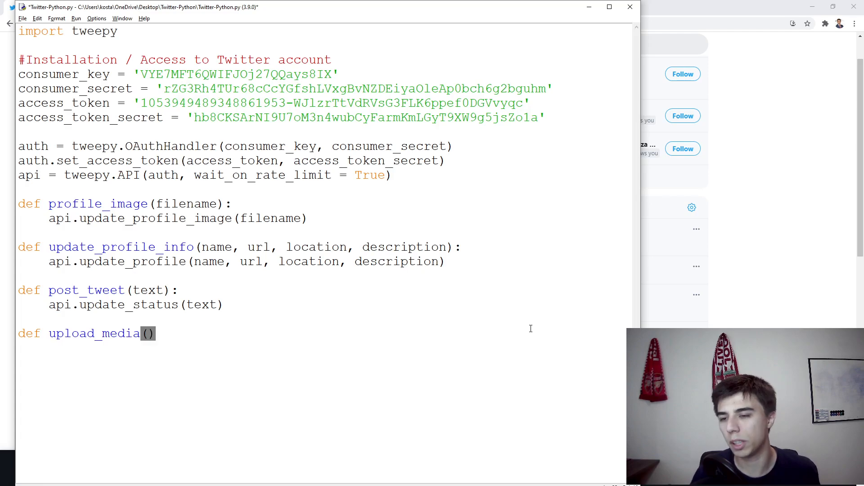
type("text,")
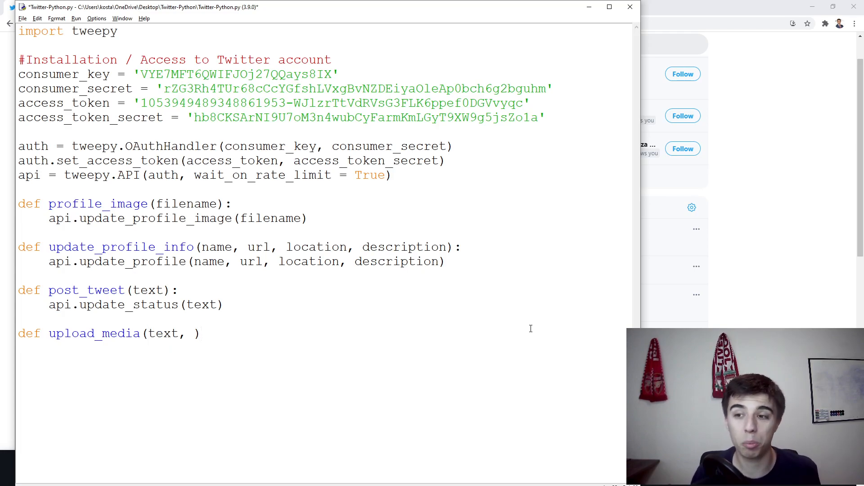
type("''")
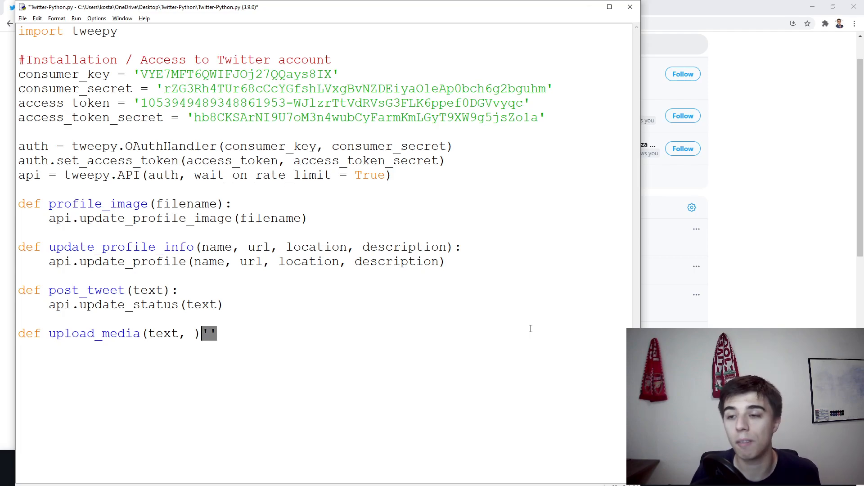
key("backspace")
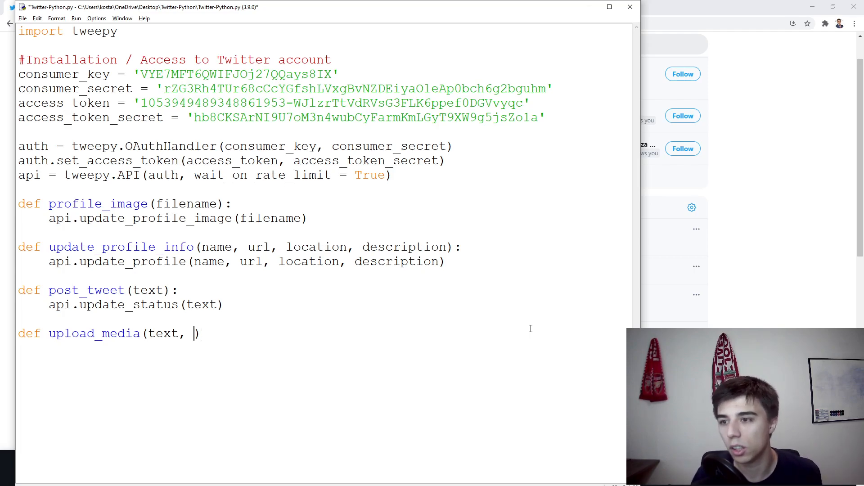
type("fi")
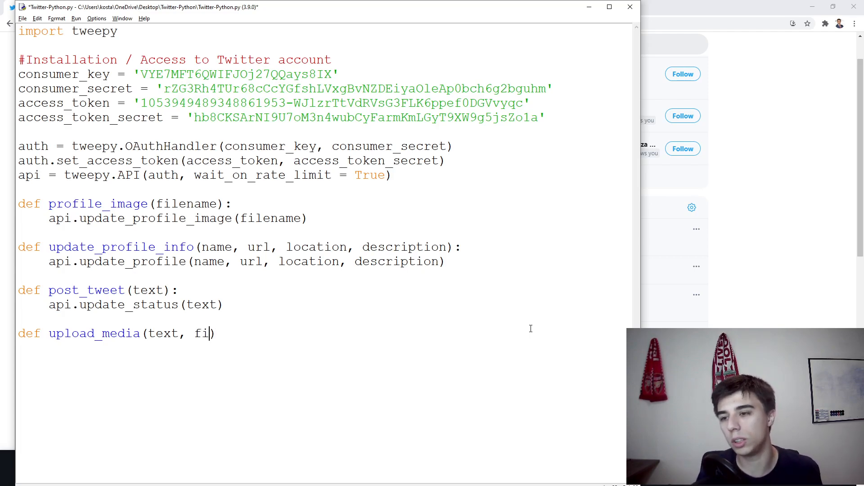
type("lename")
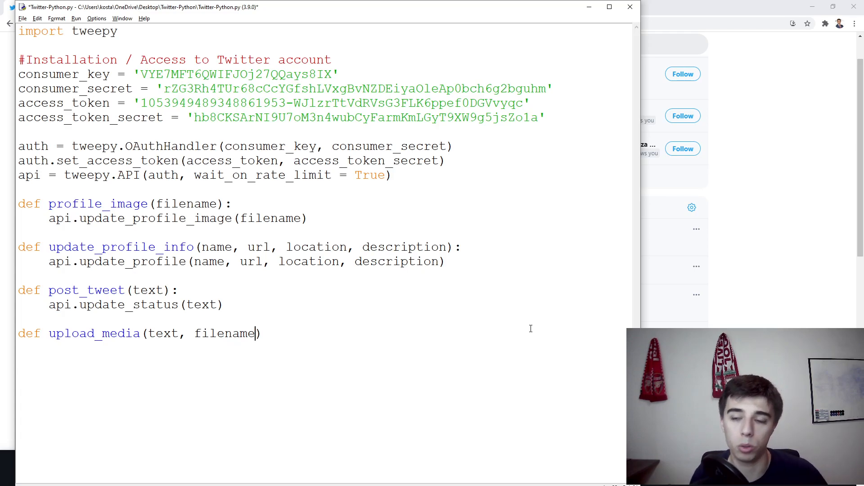
type(":")
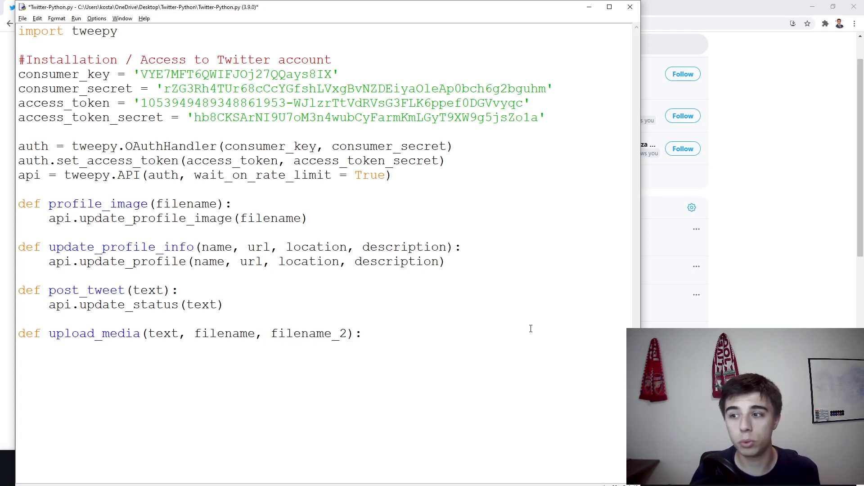
key("BackSpace")
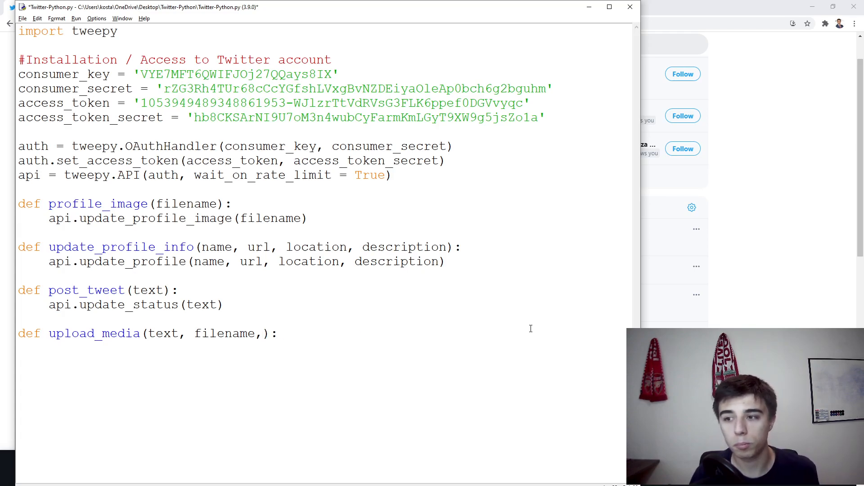
key("Backspace")
type("med")
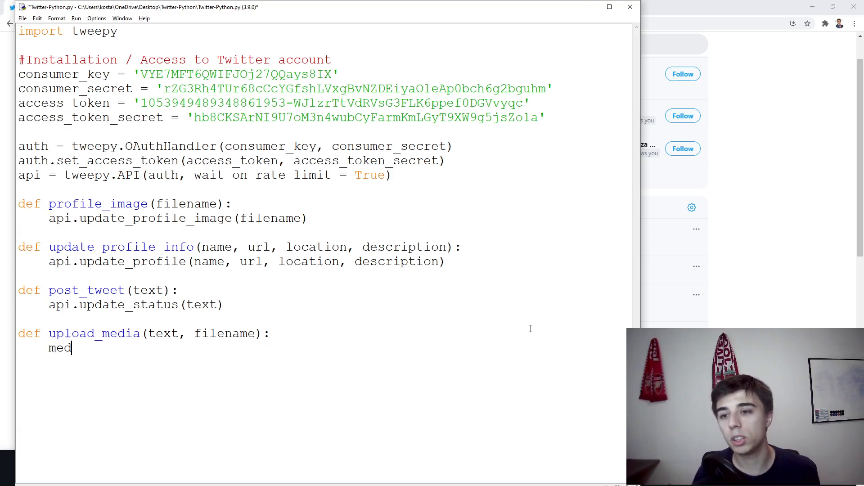
Step: Write media = api.media_upload(filename) and api.update_status(text, media_ids=[media.media_id_string])
type("ia =")
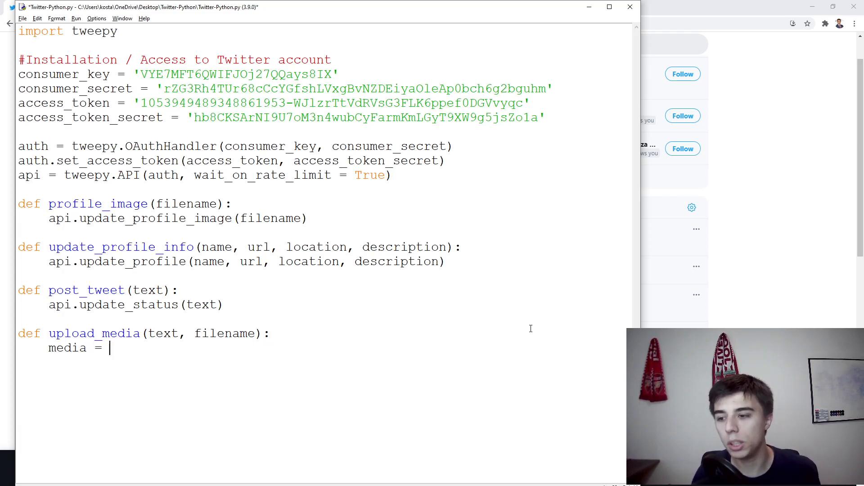
type("api.medi")
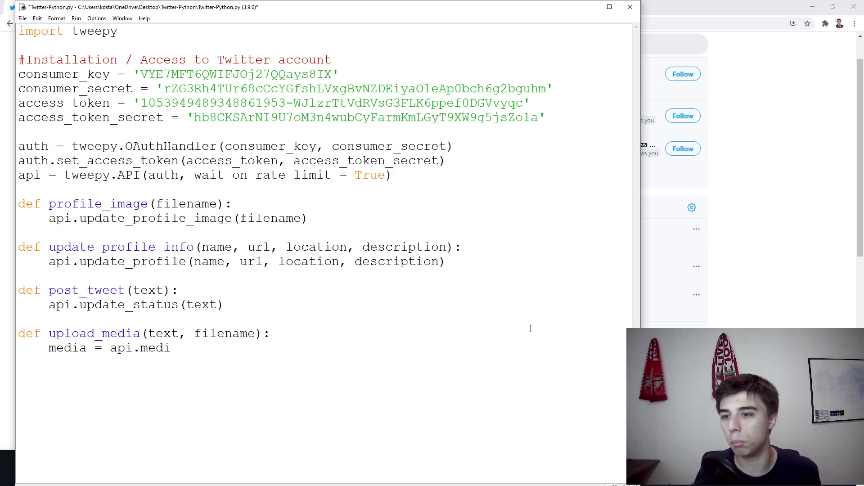
type("a_uploe")
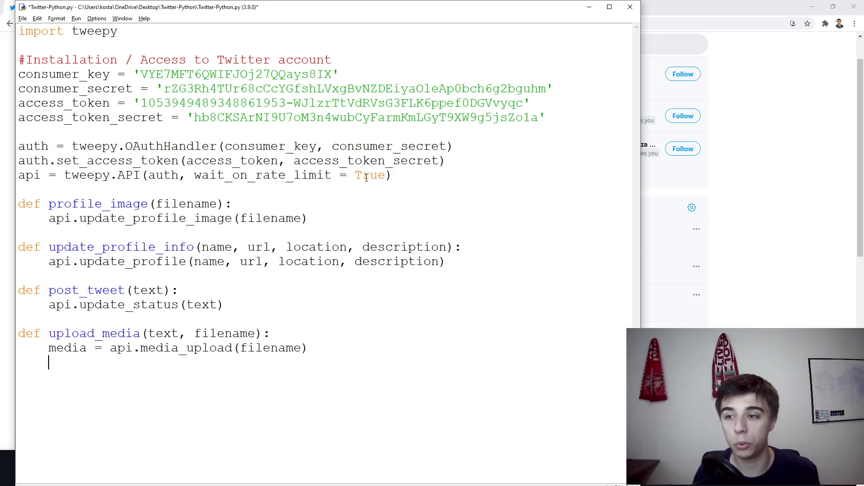
double_click(136, 304)
type("api.update_status(text)")
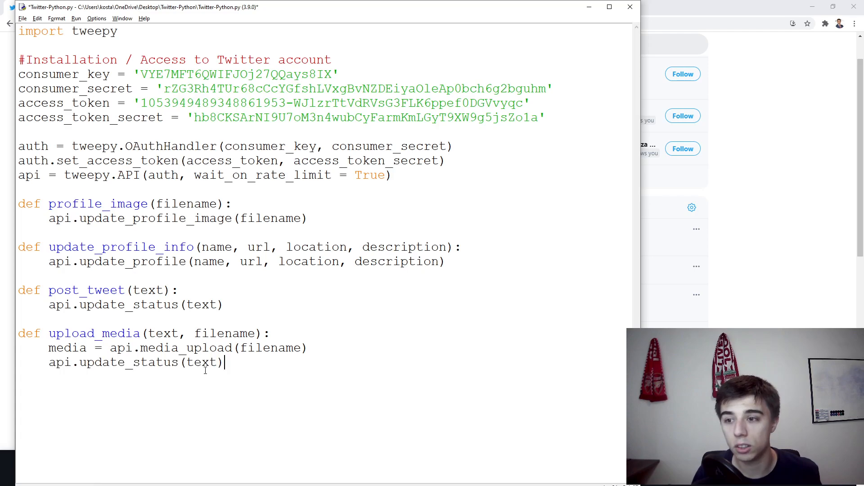
double_click(201, 362)
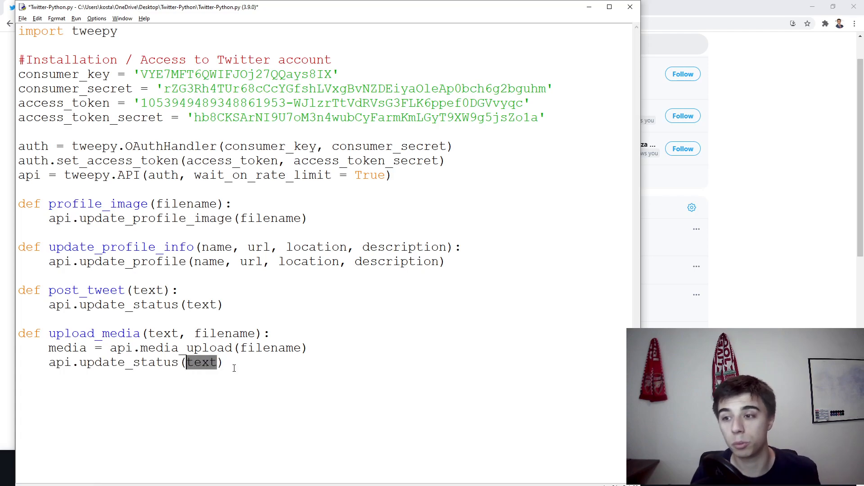
type(",")
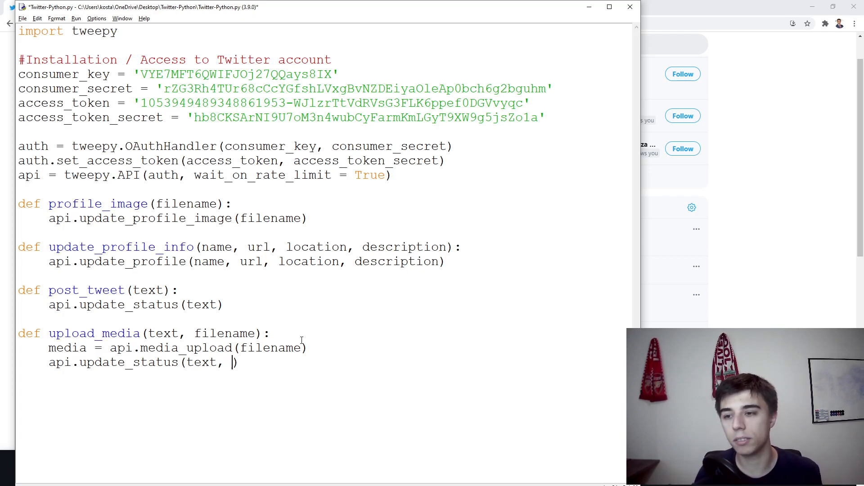
type("m")
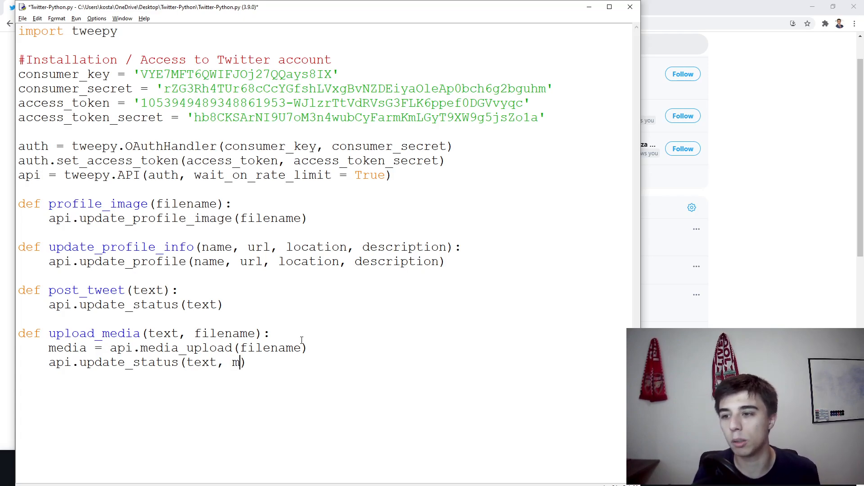
type("edia_ids")
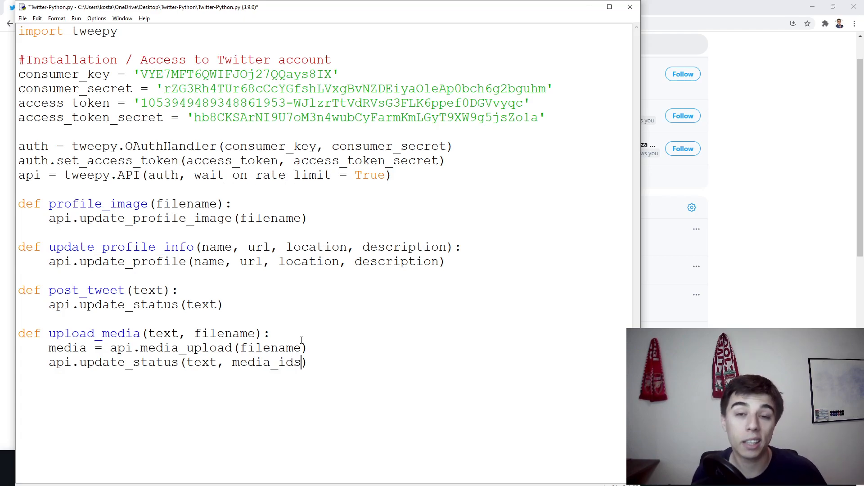
type("=")
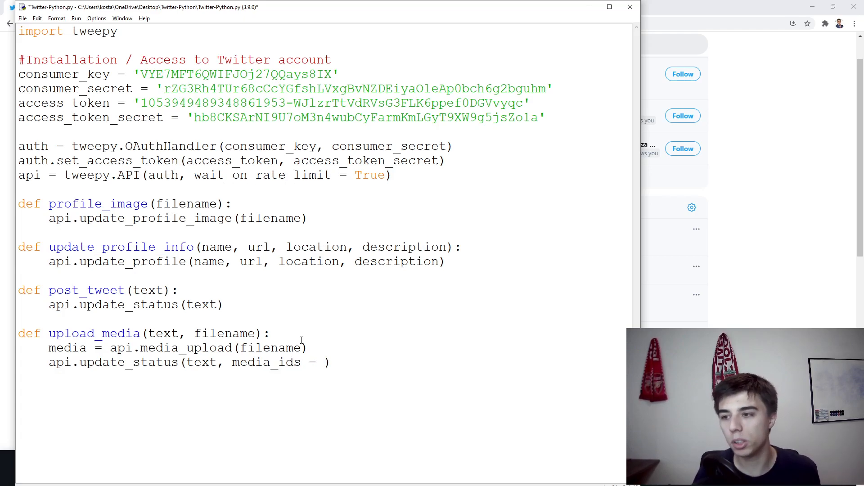
type("[")
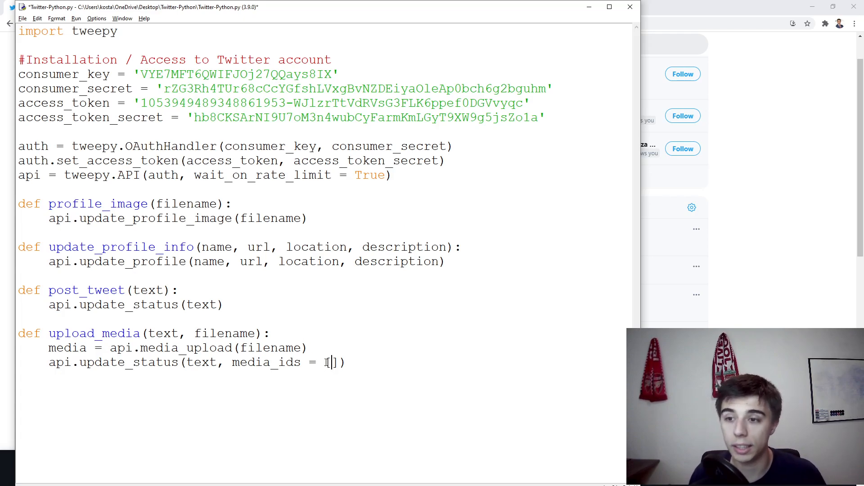
type("[media.media_id_string")
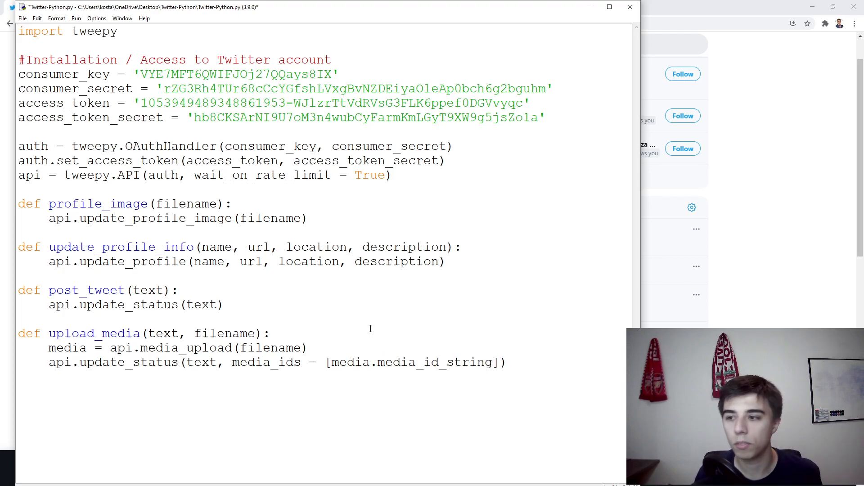
double_click(416, 362)
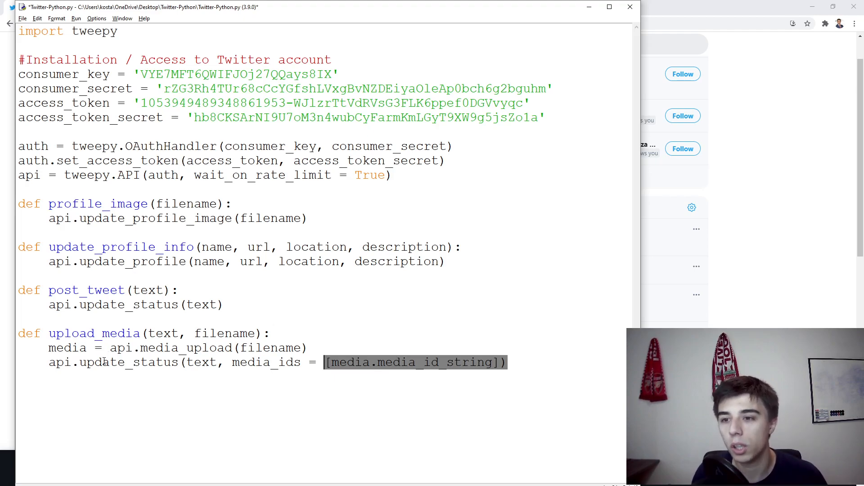
double_click(128, 362)
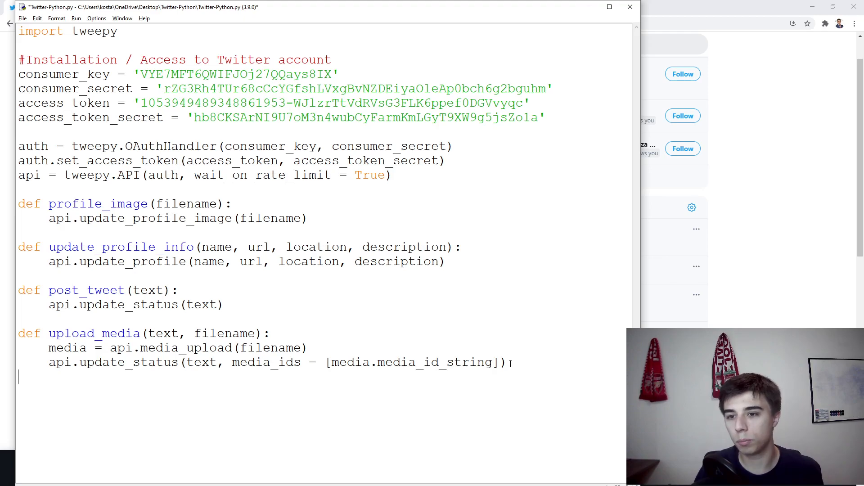
Step: Add the call upload_media('This is the first image uploaded.', '') with empty filename quotes
type("upload_media()")
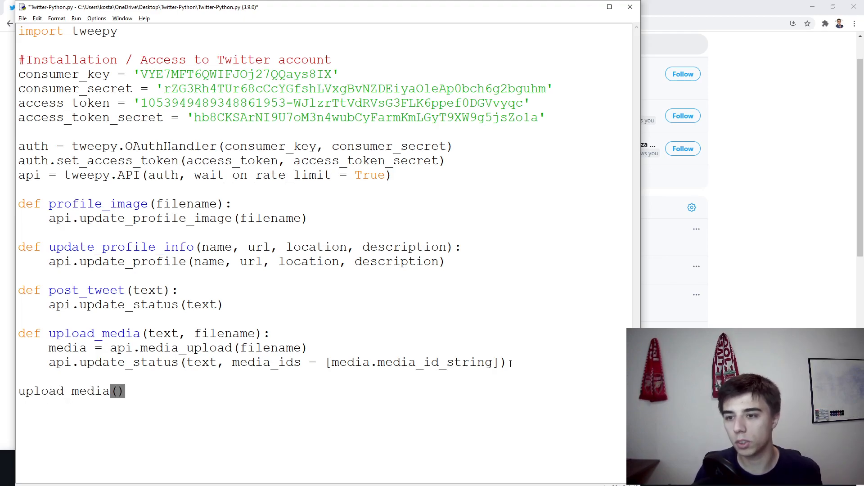
type("'Thi'")
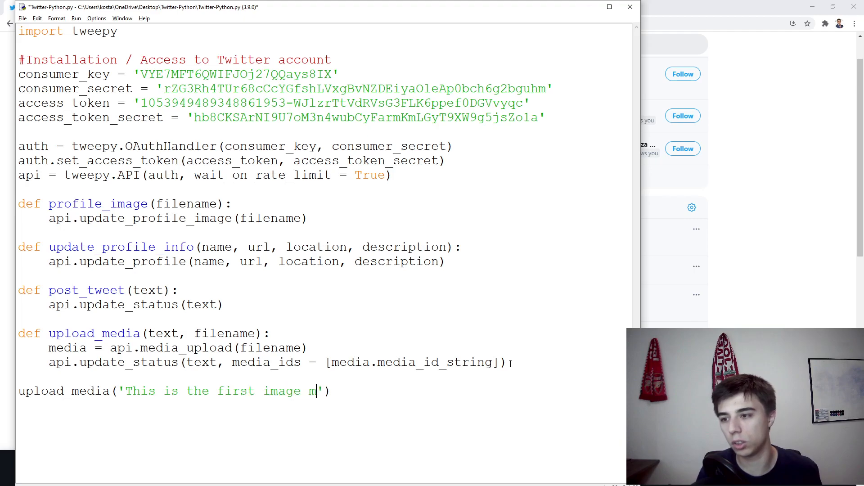
type("uploaded.")
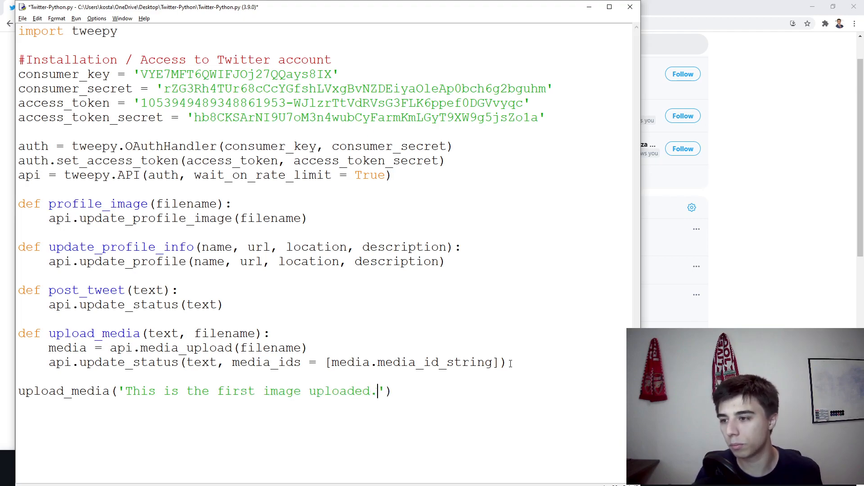
type(", '")
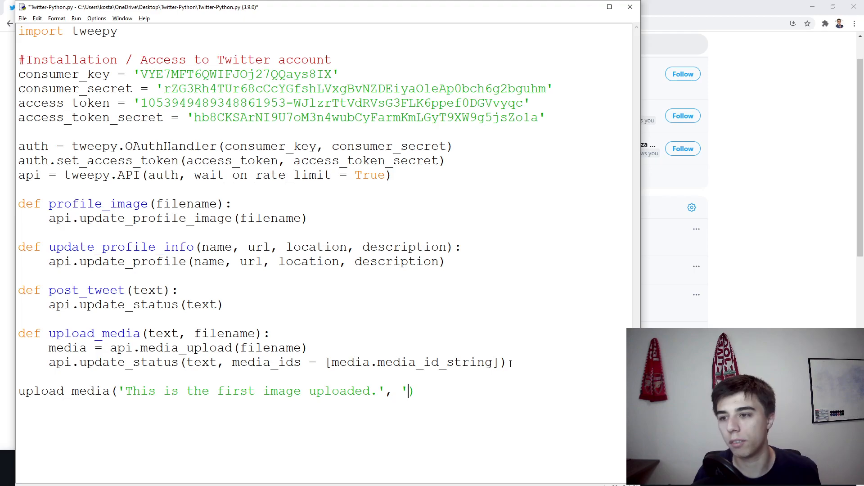
type("'")
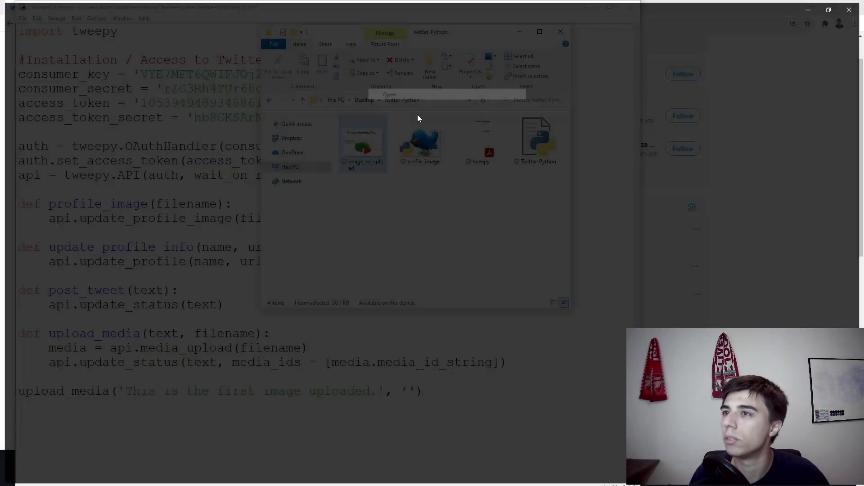
double_click(362, 141)
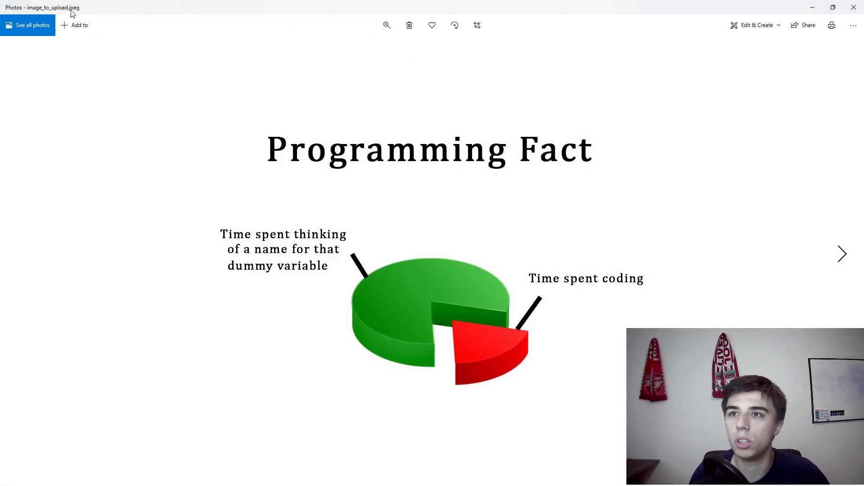
mouse_move(720, 216)
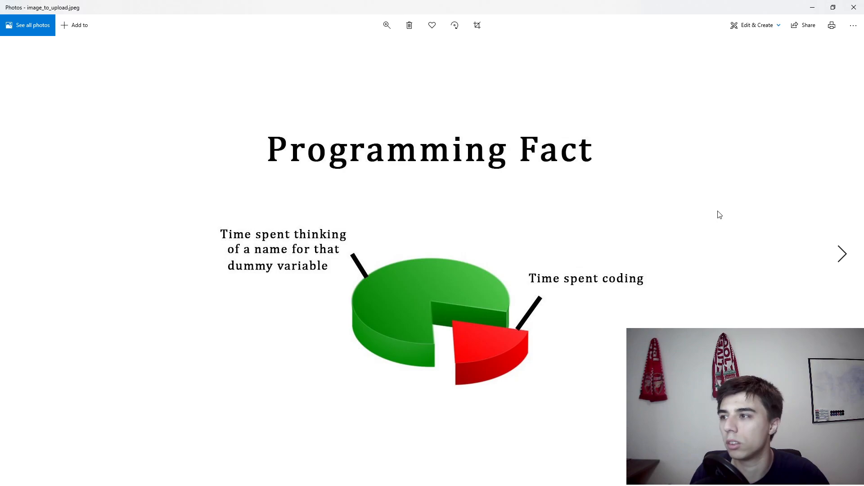
mouse_move(686, 100)
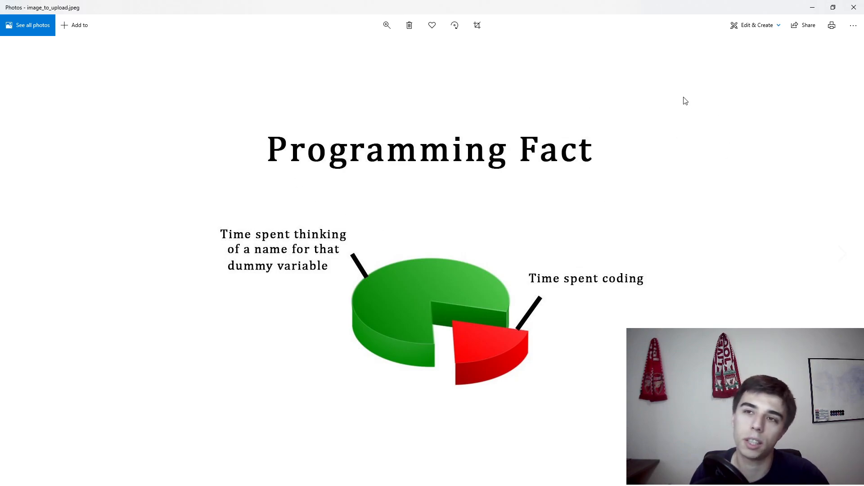
mouse_move(670, 94)
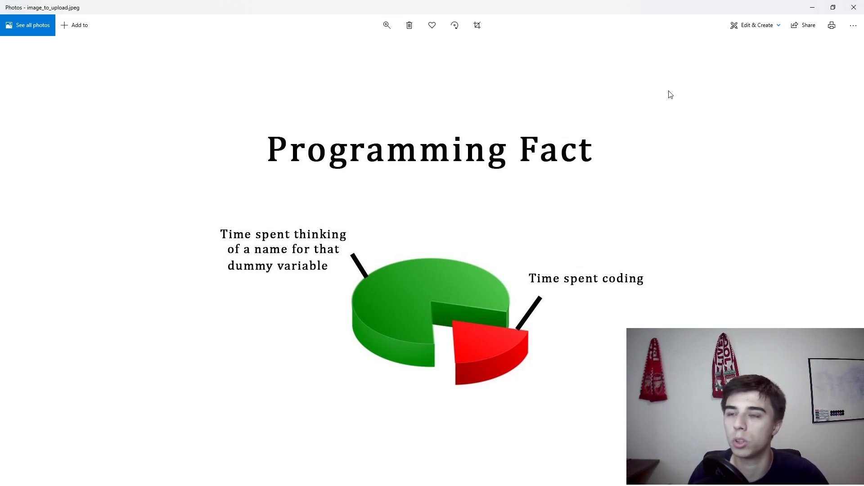
mouse_move(236, 88)
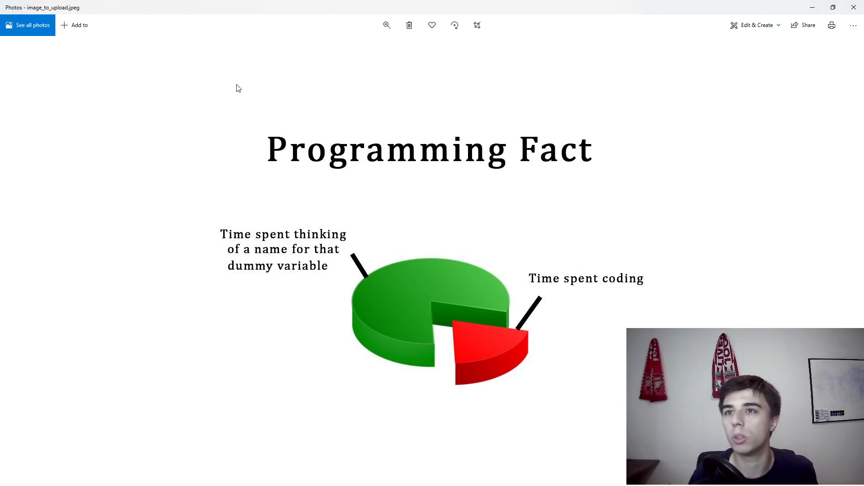
mouse_move(856, 8)
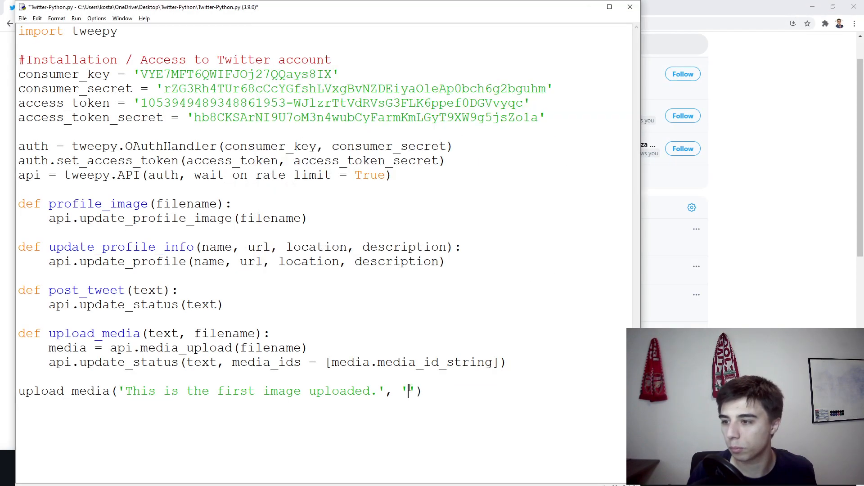
Step: Fill in 'image_to_upload.jpeg' as the filename and run the script with F5
type("image_to_u")
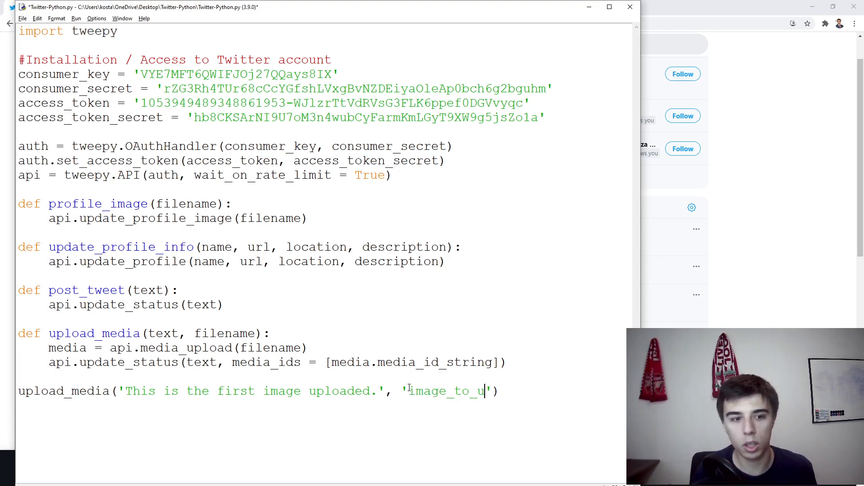
type("pload.jpeg')")
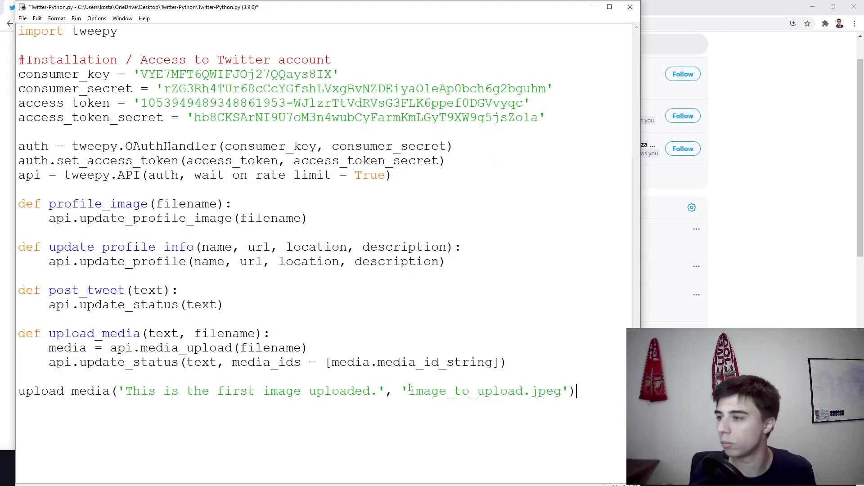
key("F5")
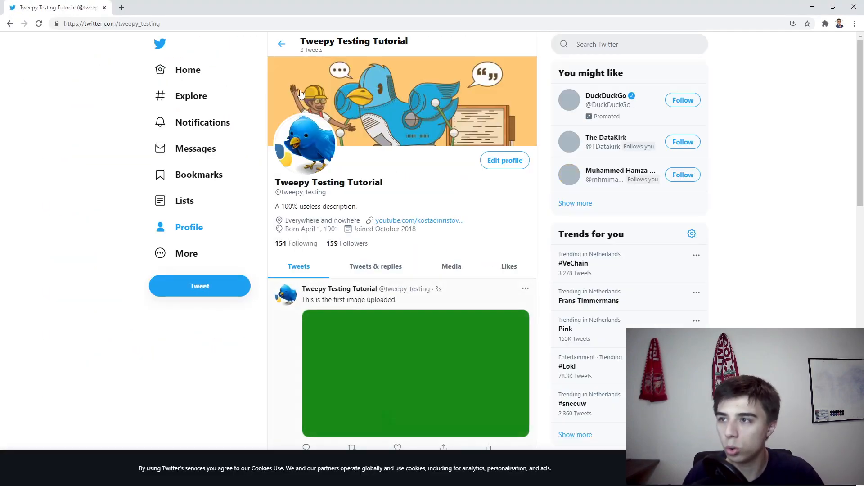
Step: Scroll the Twitter profile down to the new tweet with the pie chart image
scroll("down", 3)
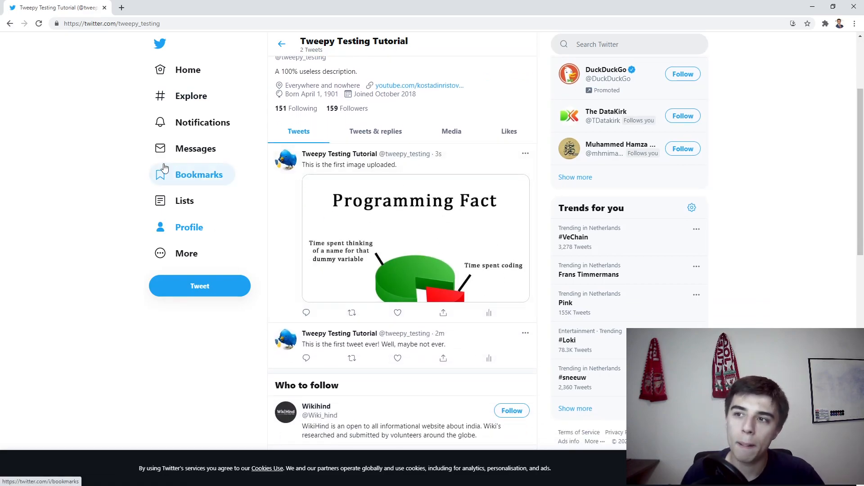
mouse_move(93, 201)
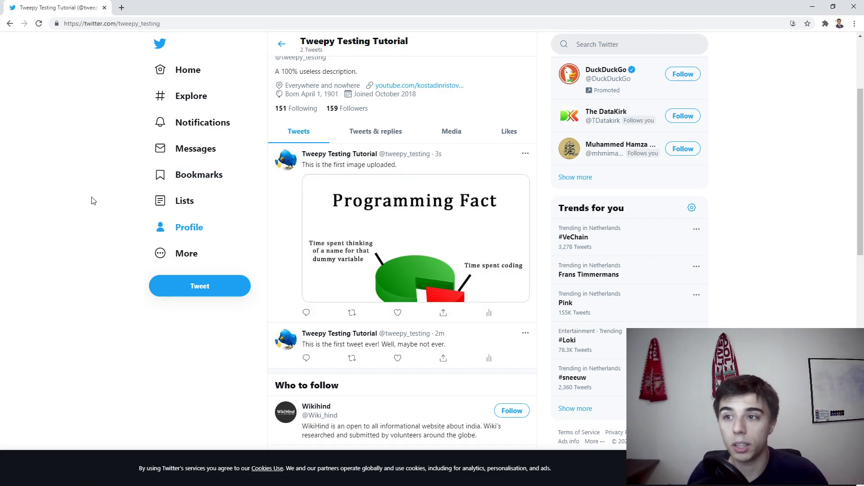
mouse_move(105, 217)
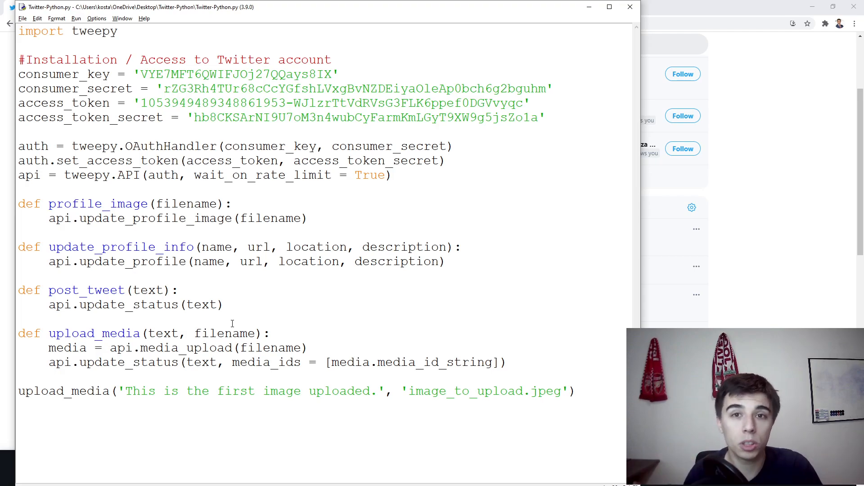
left_click(575, 390)
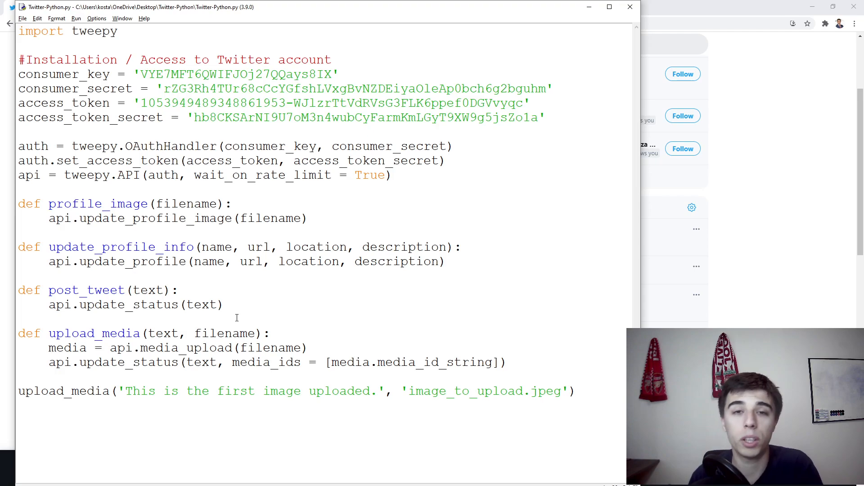
left_click(576, 390)
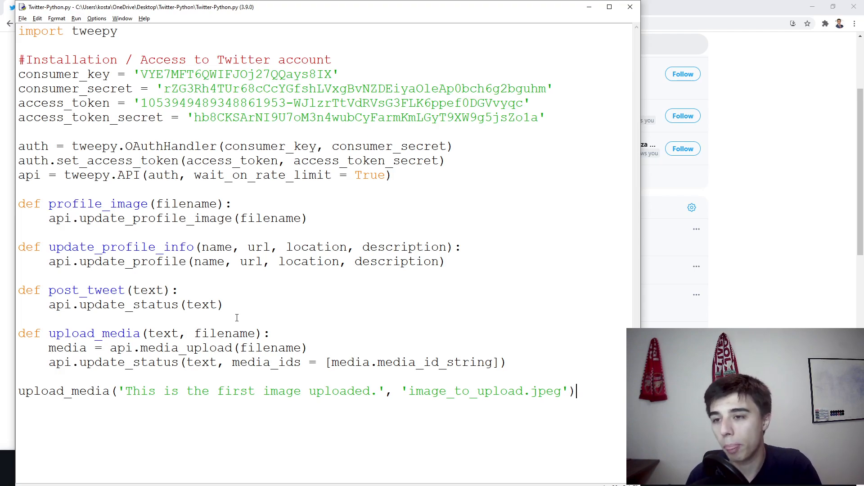